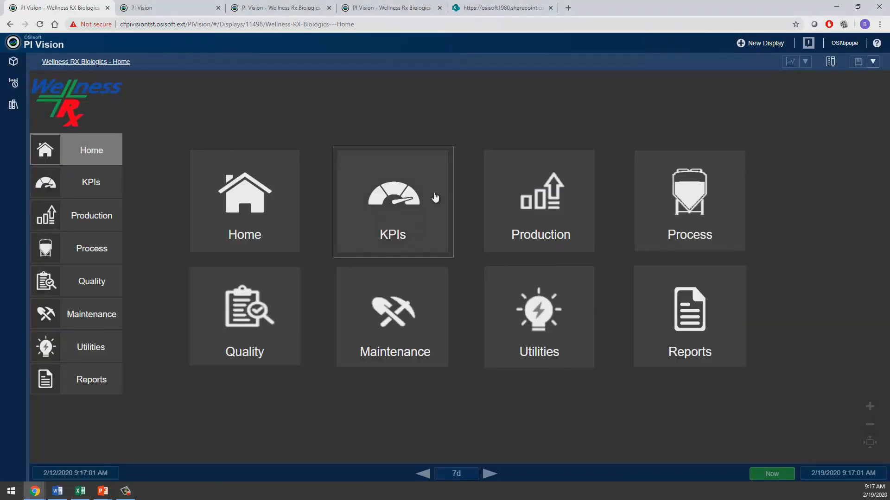
Step: Open the month-to-date KPIs dashboard from the Home display tile
click(392, 201)
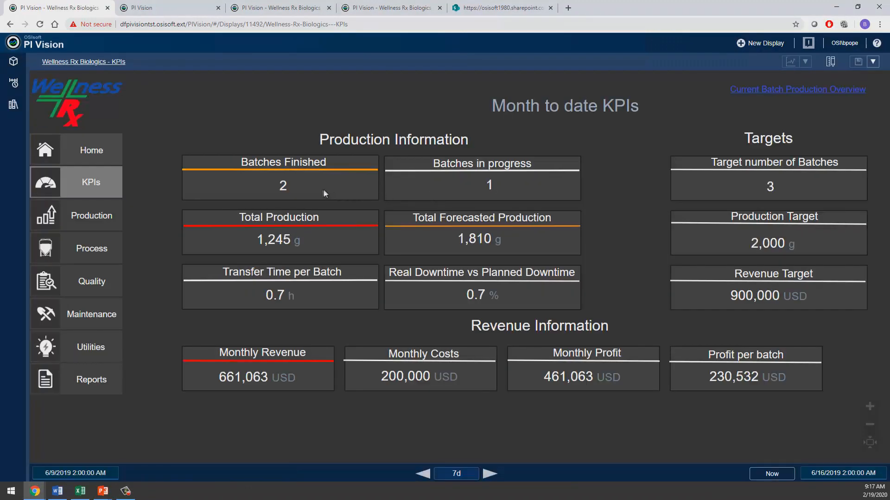
mouse_move(270, 257)
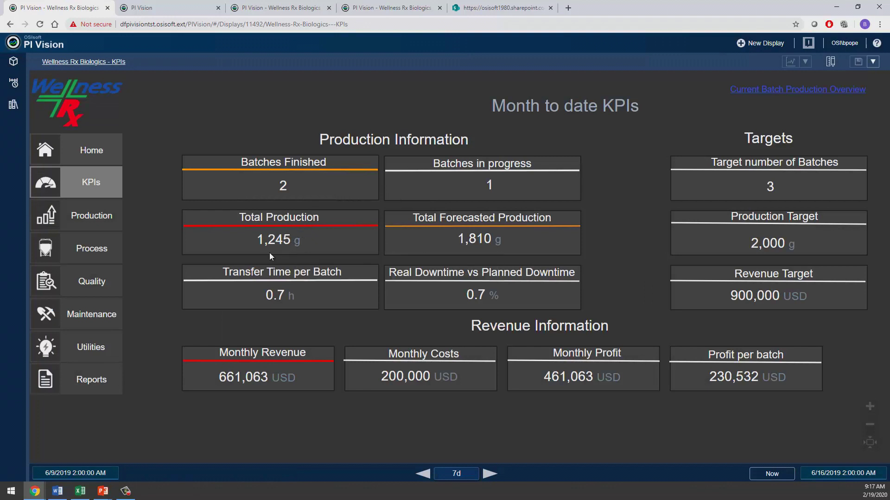
mouse_move(409, 399)
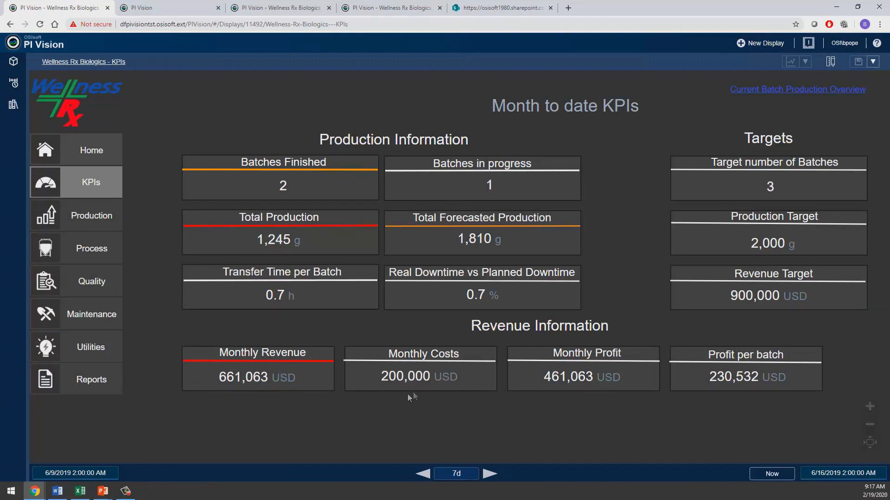
mouse_move(431, 392)
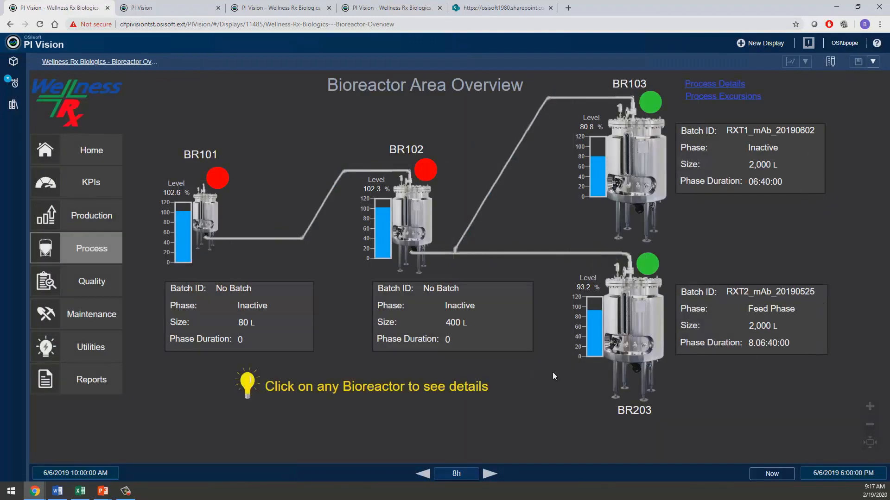
Step: Review BR103's product mass trend on the production target display, then open Batch Production Predictions
click(92, 215)
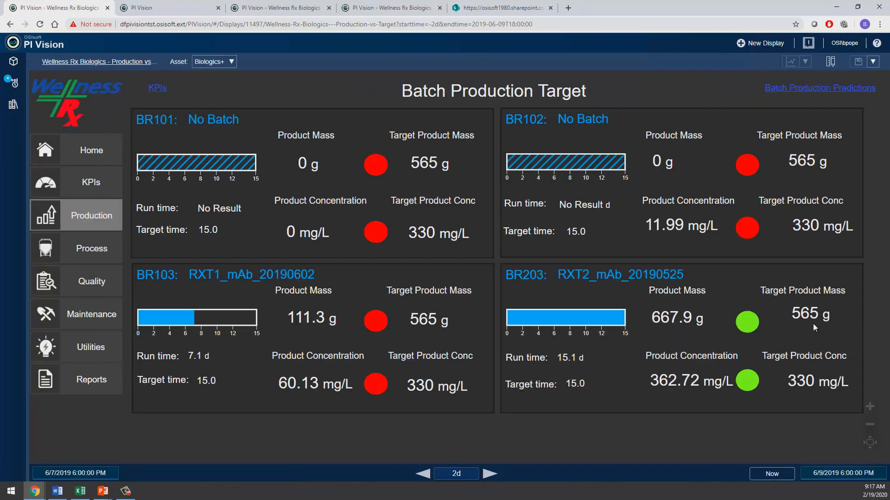
mouse_move(625, 351)
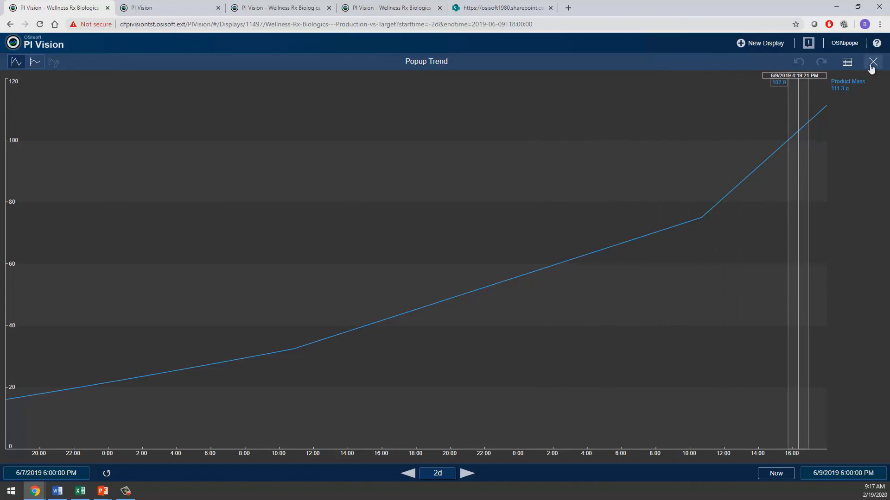
click(873, 61)
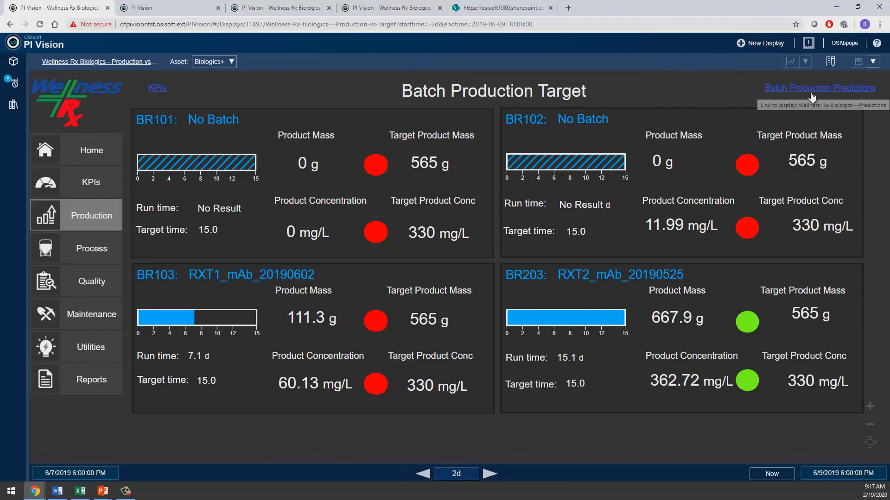
click(820, 87)
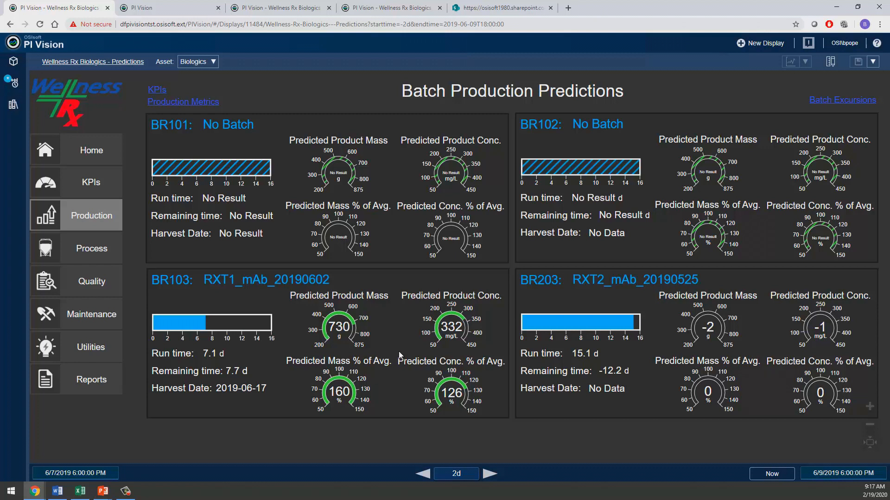
mouse_move(395, 356)
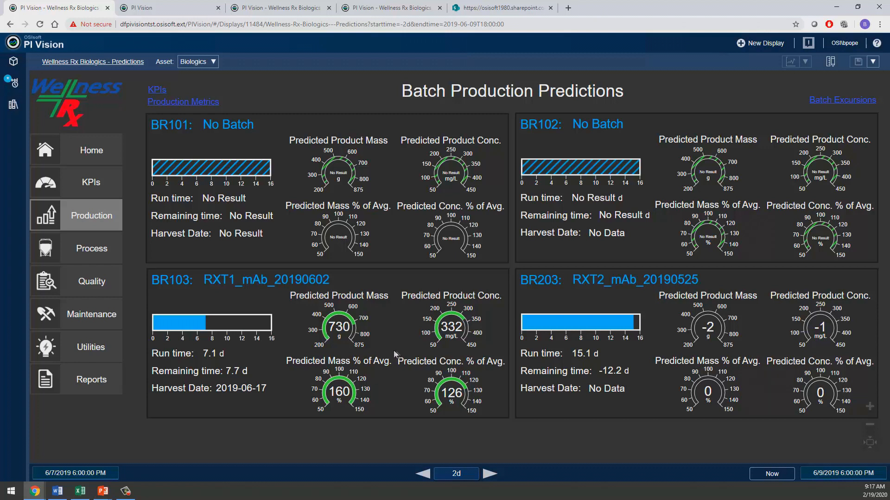
mouse_move(92, 278)
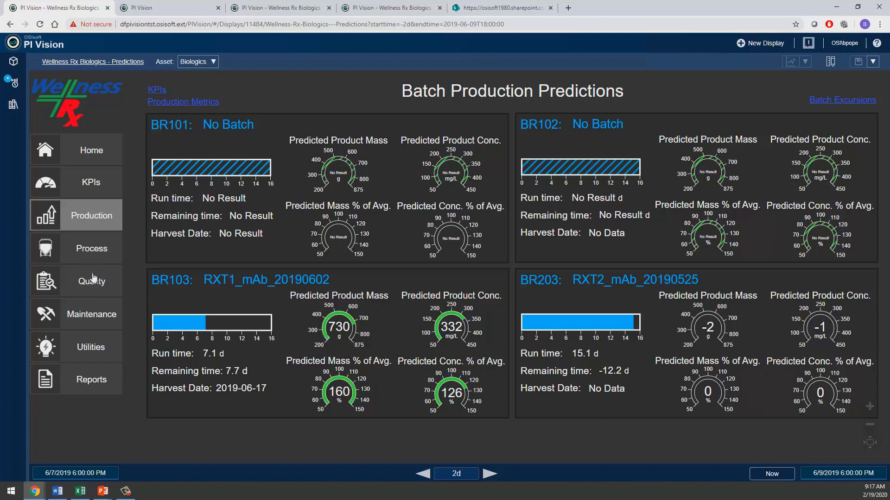
Step: Open Process Details and Quality Control and review, then close BR103's temperature trend
click(91, 281)
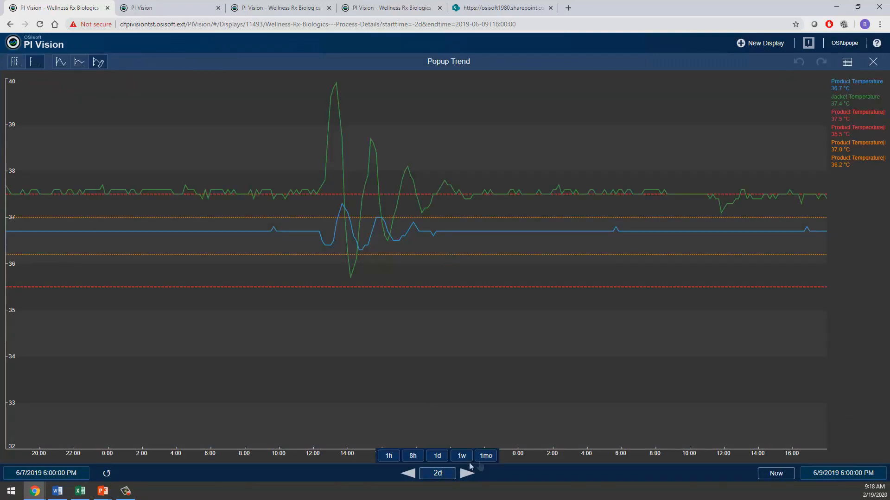
click(486, 456)
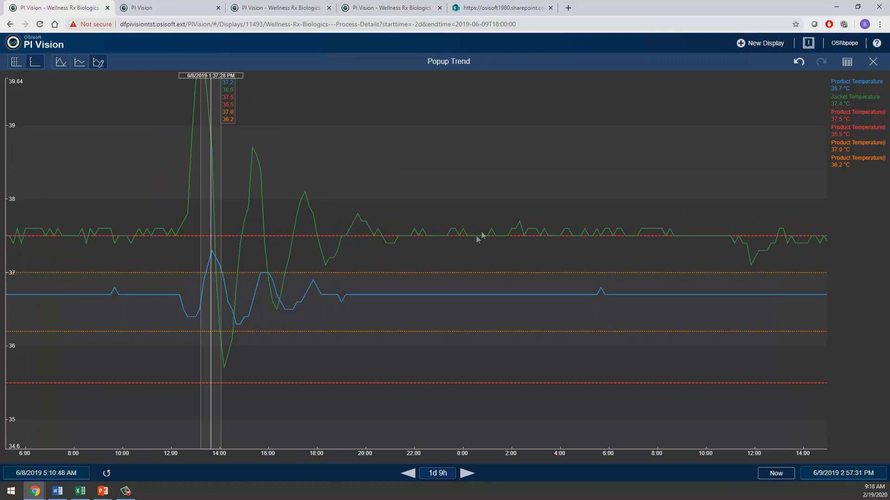
mouse_move(874, 61)
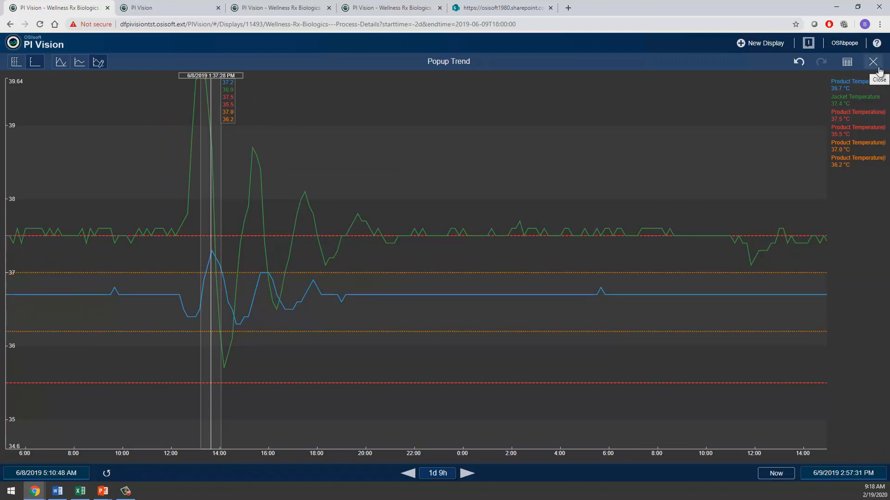
click(873, 61)
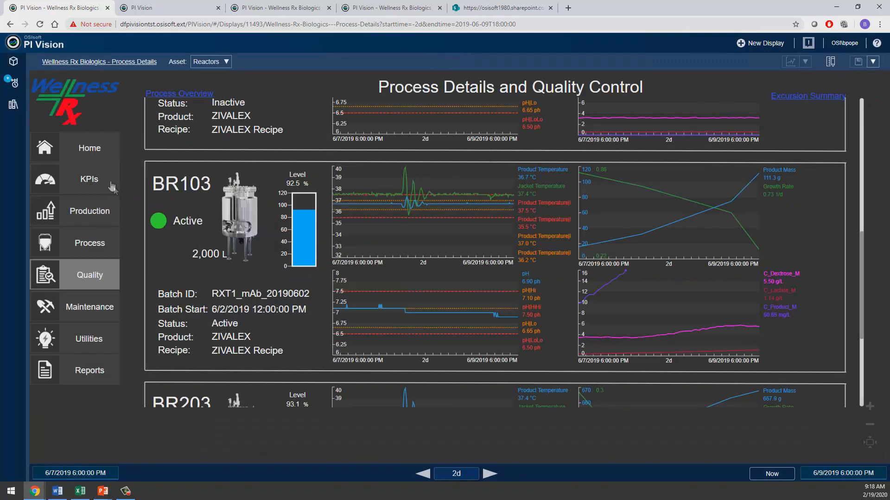
mouse_move(255, 279)
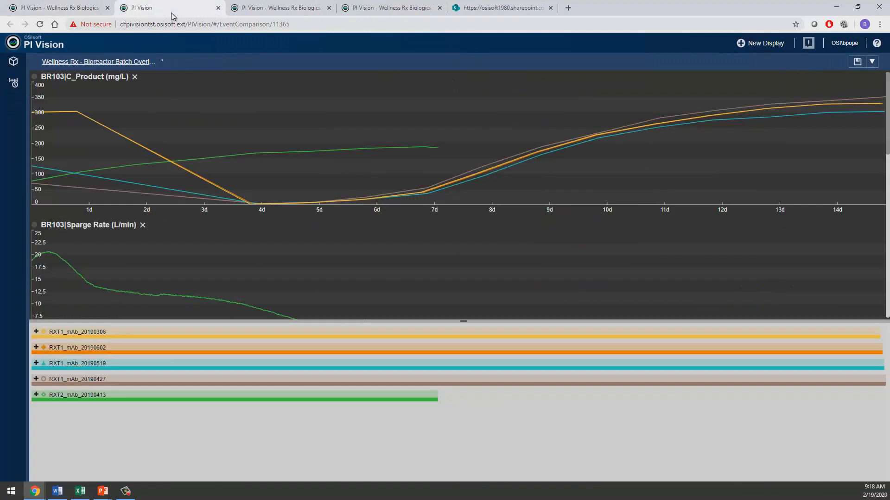
mouse_move(171, 324)
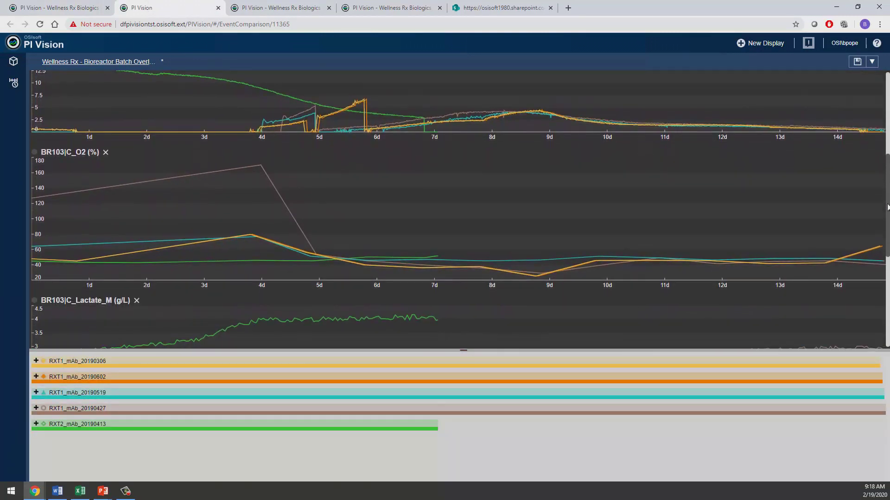
Step: Expand batches RXT1_mAb_20190306 and RXT2_mAb_20190413 into their stage sub-events
scroll(down, 3)
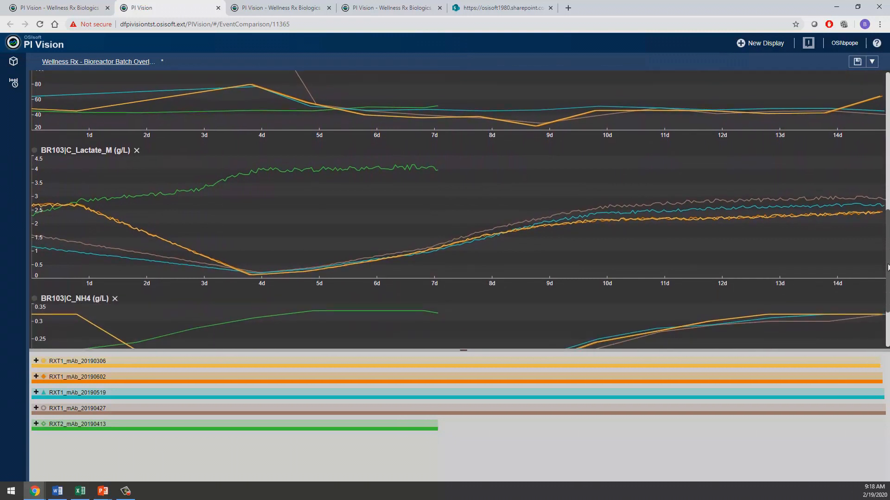
scroll(down, 3)
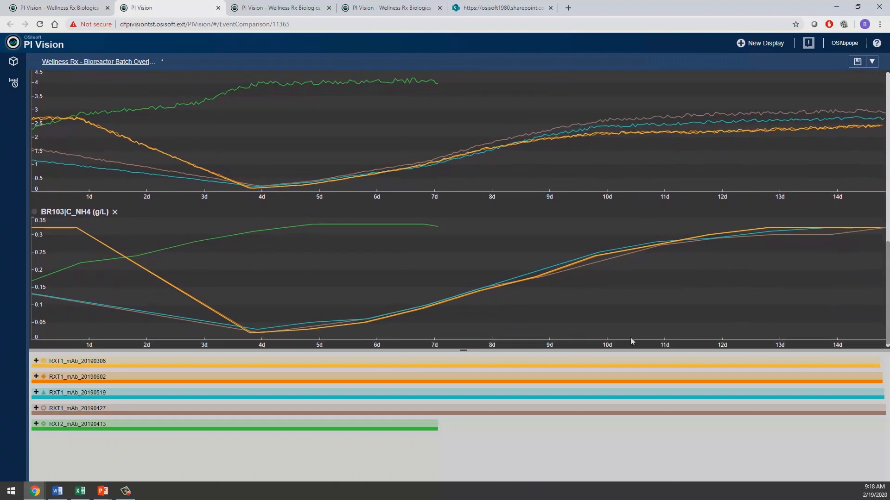
click(35, 361)
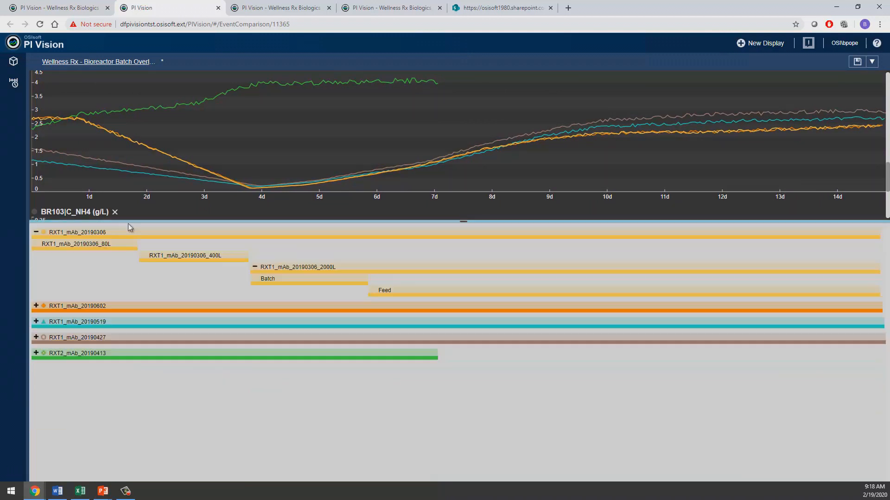
click(35, 353)
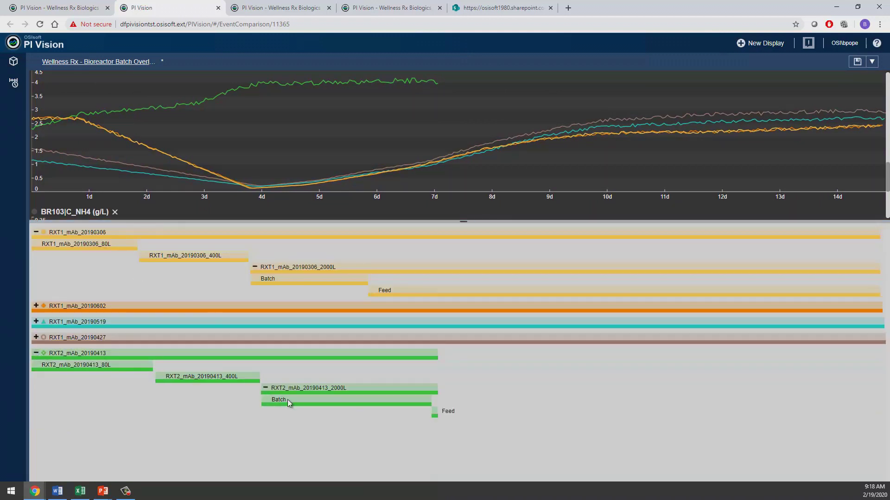
mouse_move(395, 408)
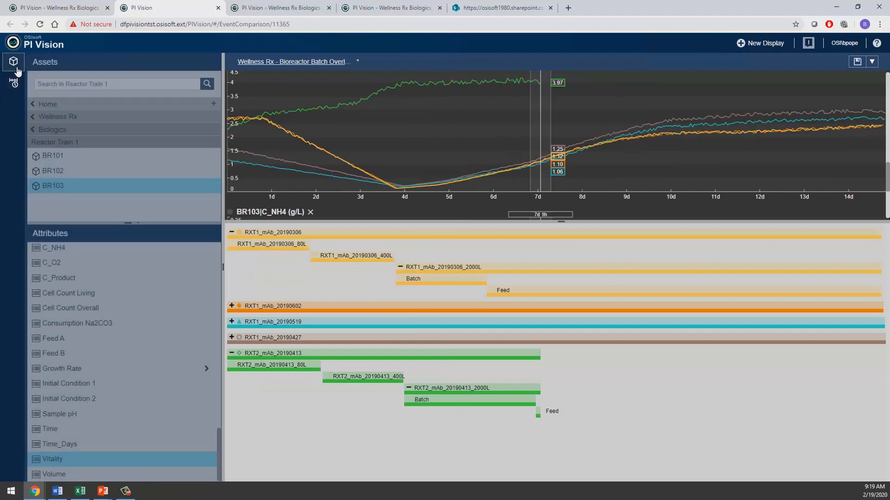
mouse_move(383, 151)
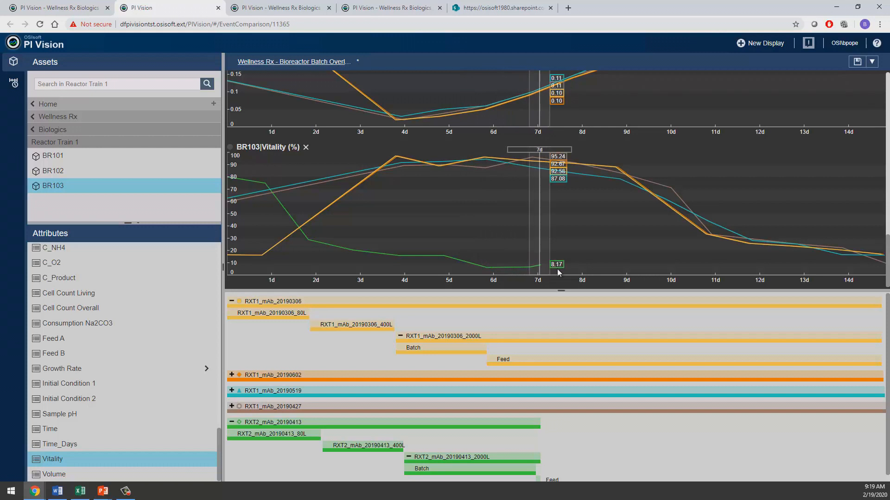
mouse_move(558, 269)
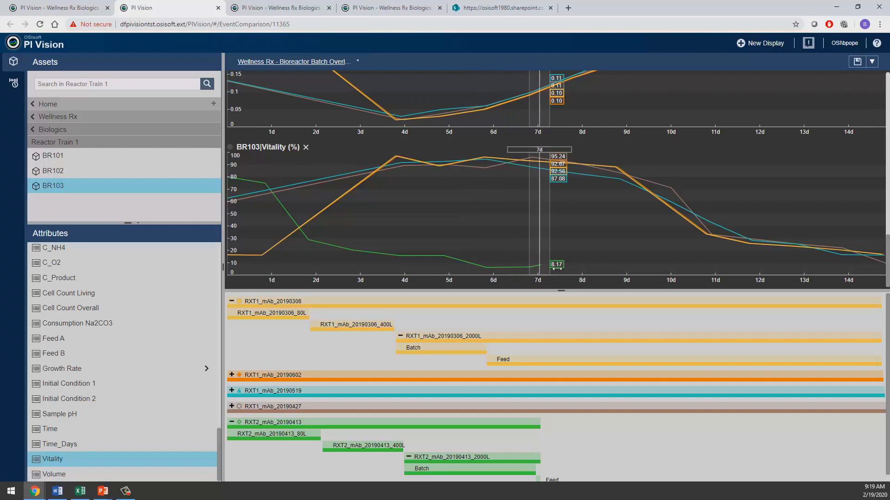
mouse_move(361, 104)
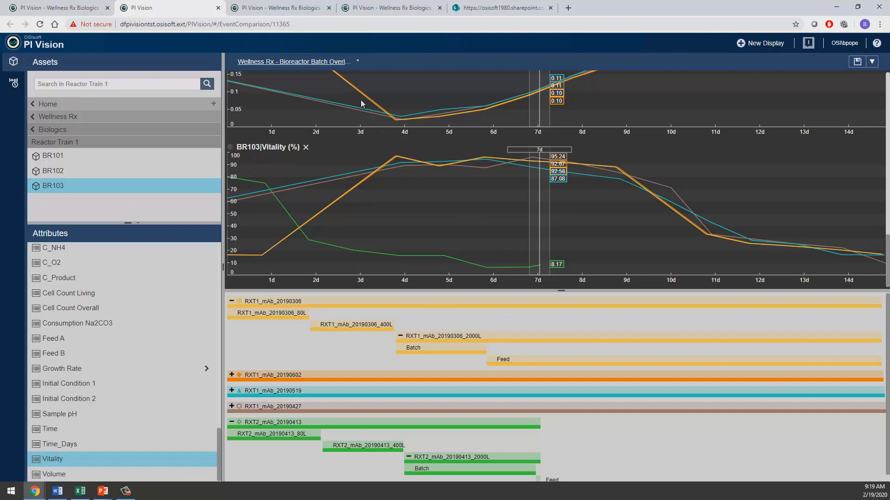
Step: Enlarge the pH vs Sampled pH trend on BR103's IPC Lab vs Process Data display
click(283, 7)
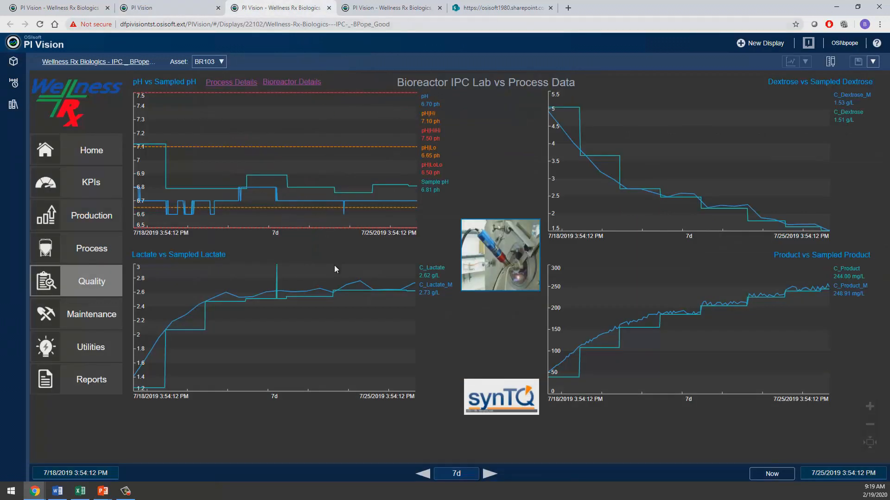
mouse_move(314, 164)
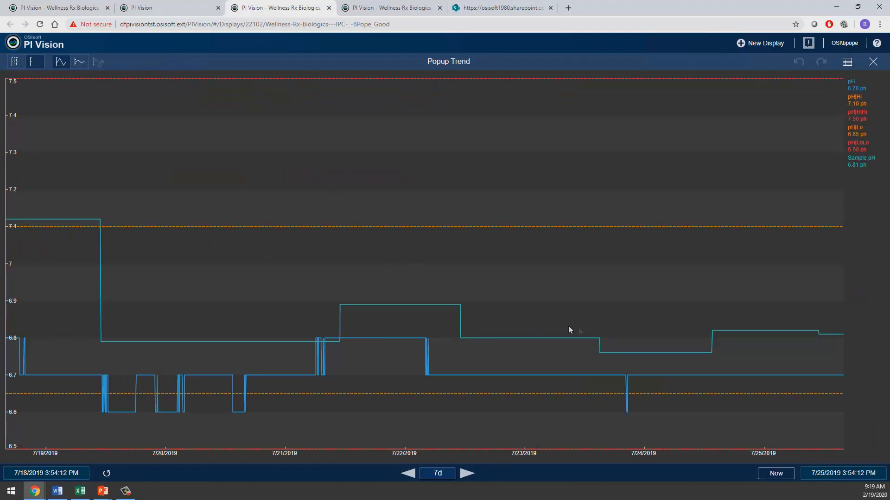
mouse_move(873, 61)
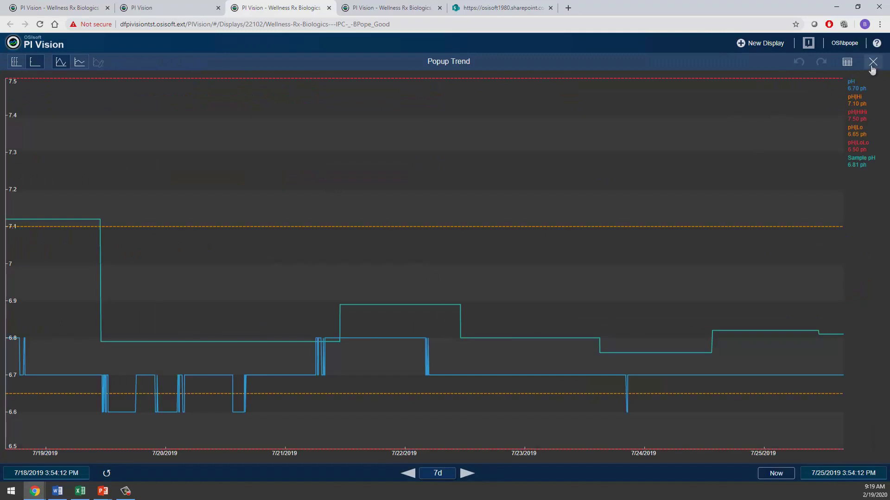
click(872, 61)
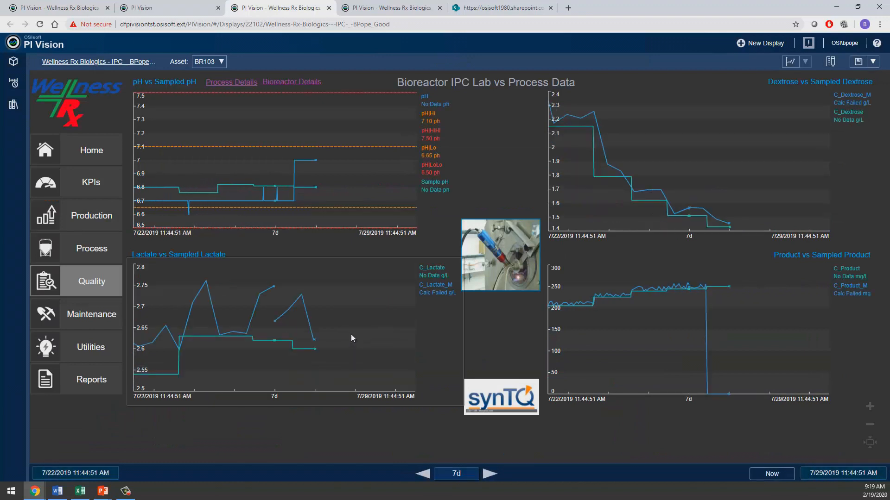
mouse_move(336, 101)
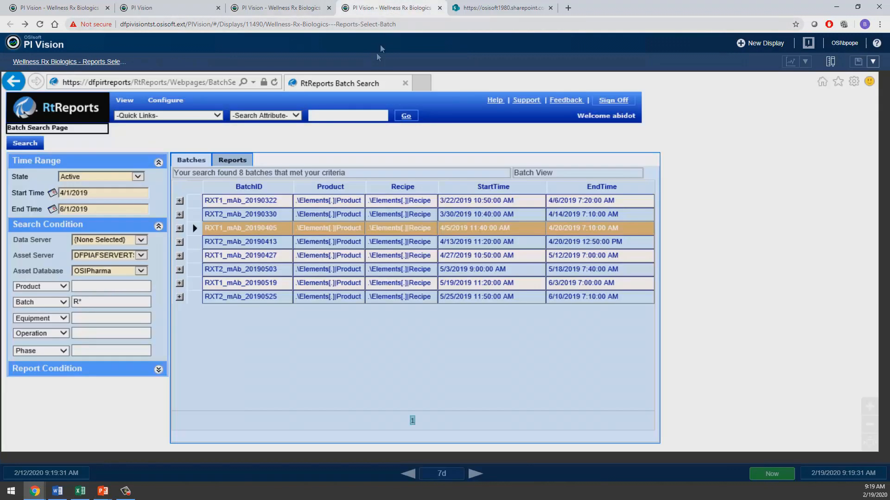
mouse_move(252, 235)
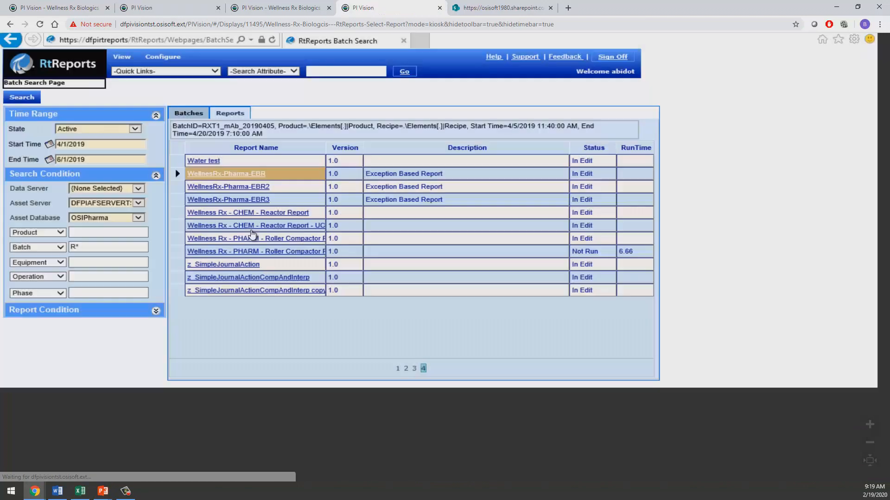
mouse_move(271, 175)
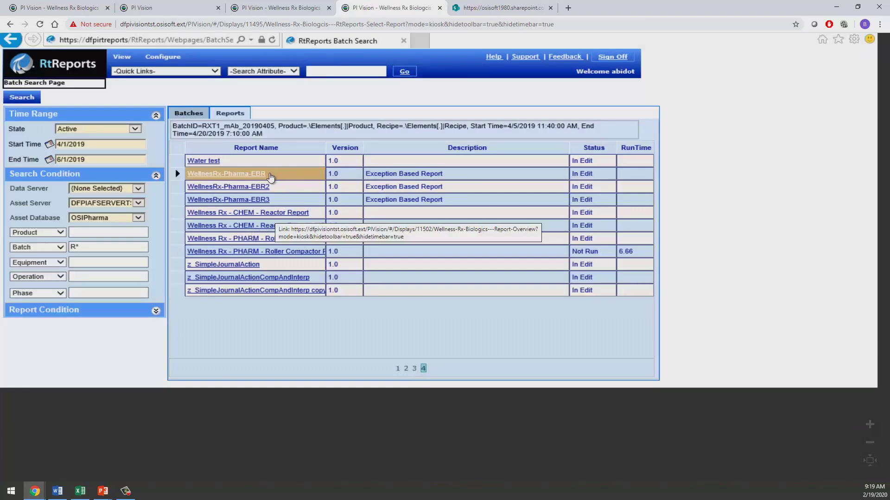
Step: Open the WellnesRx-Pharma-EBR report for batch RXT1_mAb_20190405 and view it as a PDF
click(226, 174)
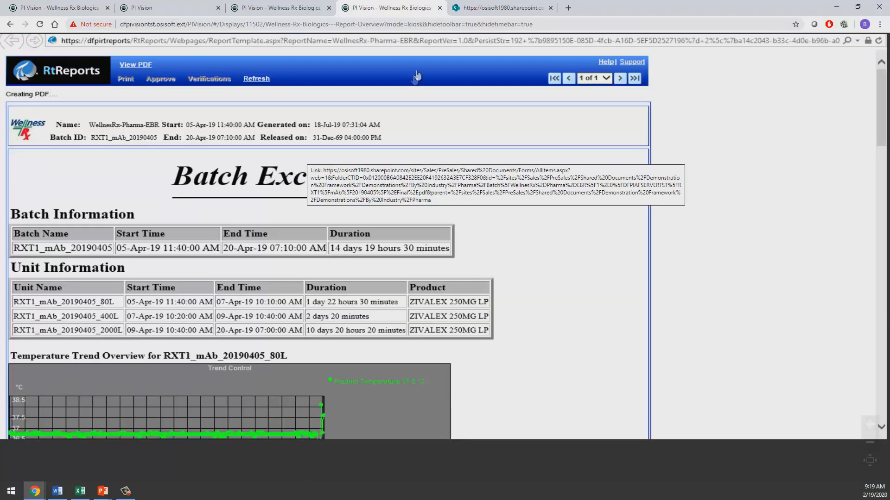
click(135, 65)
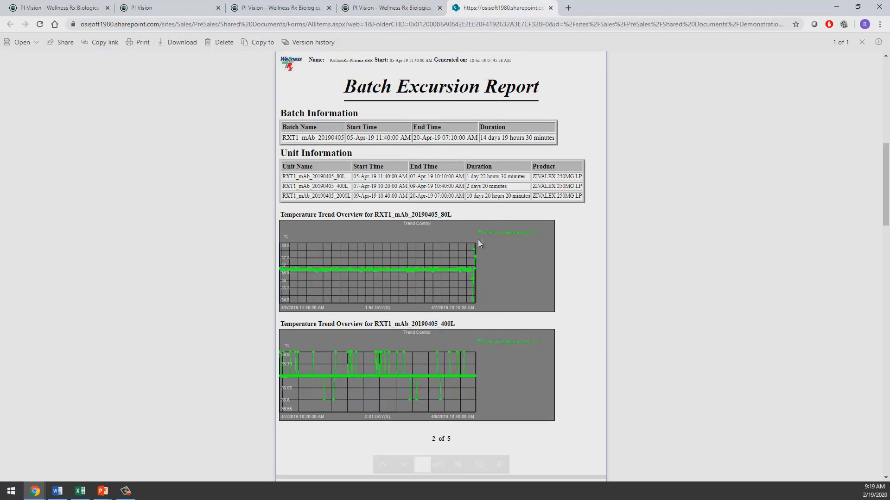
Step: Read the PDF down to the Temperature Excursions Summary, then switch to the CIP Dashboard workbook
scroll(down, 3)
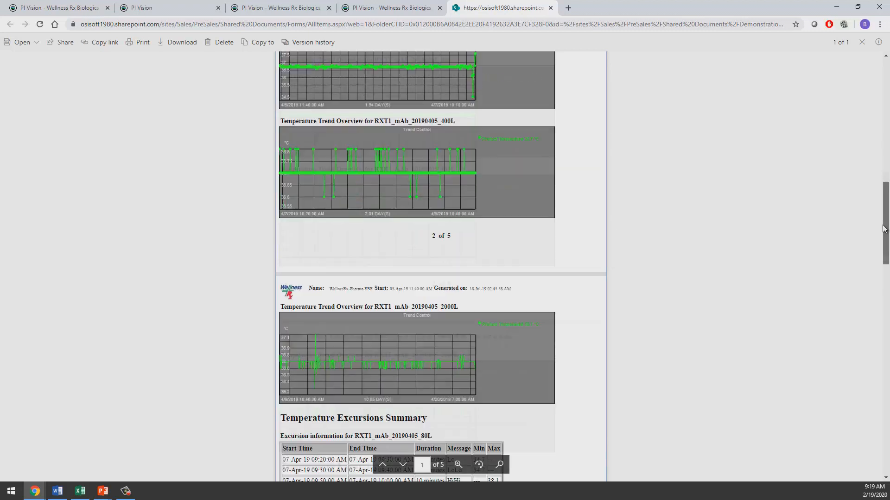
scroll(down, 3)
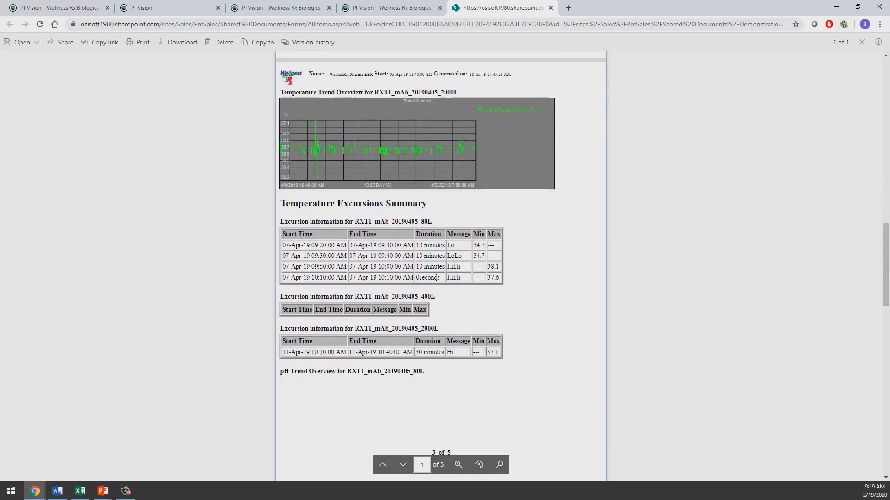
click(80, 491)
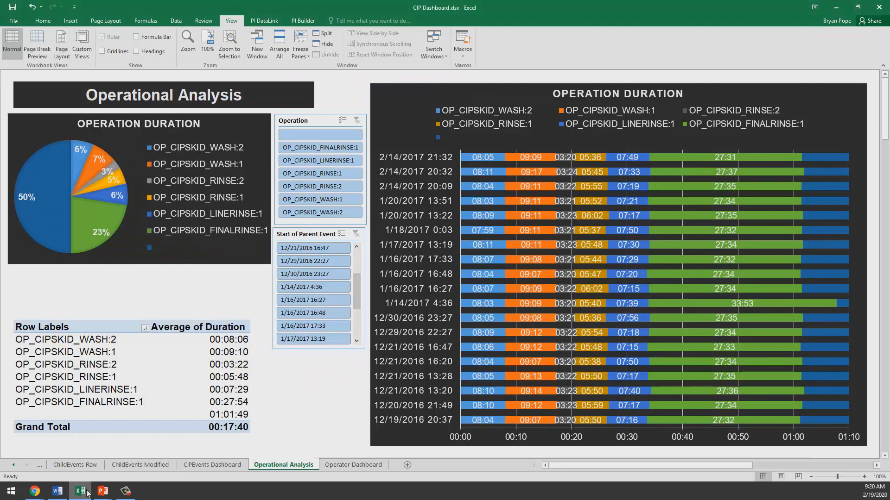
mouse_move(729, 138)
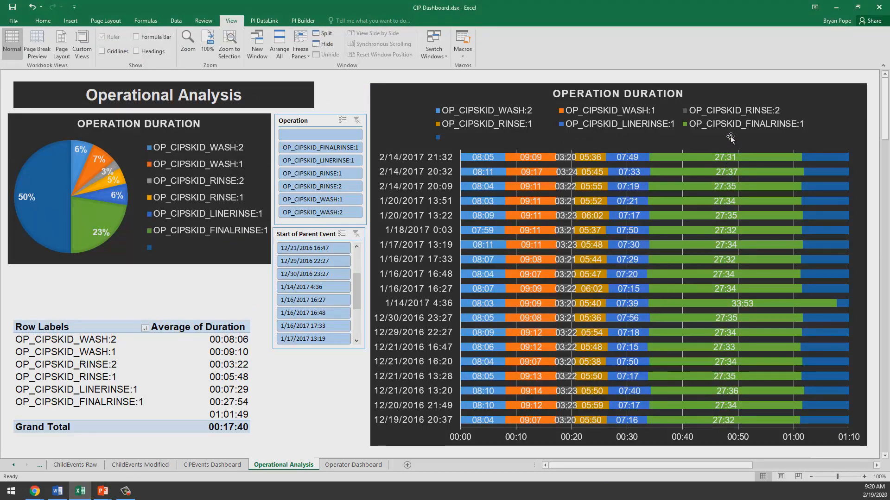
Step: Filter duration charts to FINALRINSE:1 and LINERINSE:1, and the Operator Dashboard to CIP_124_SKID
click(320, 147)
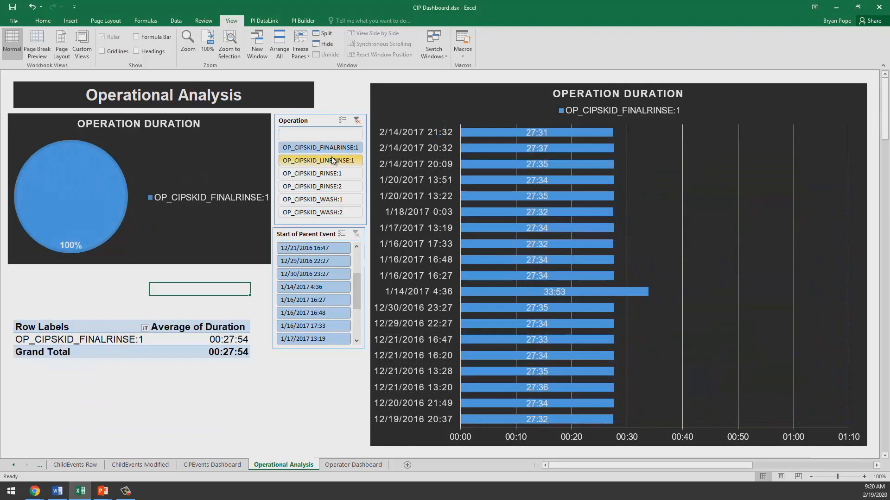
click(320, 160)
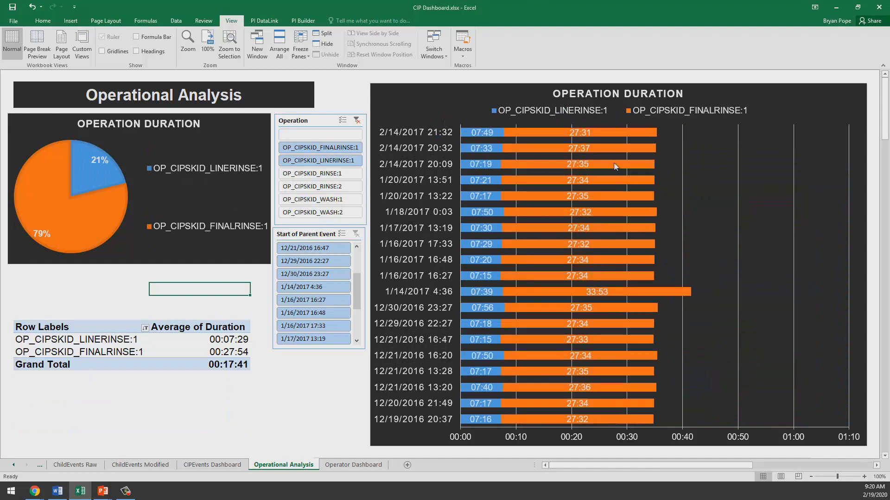
click(353, 465)
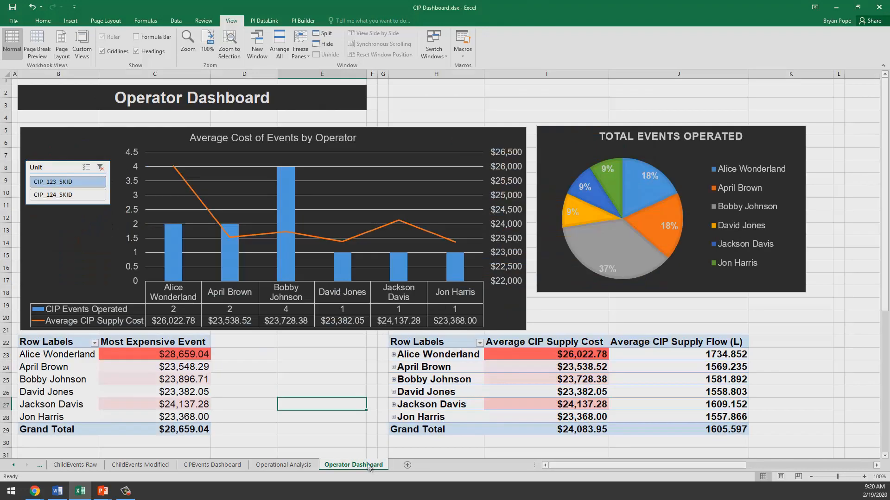
mouse_move(267, 308)
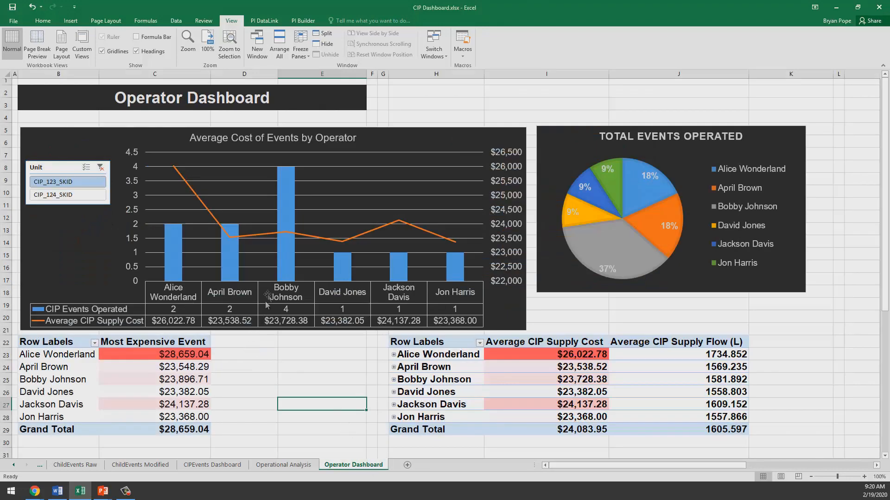
click(58, 195)
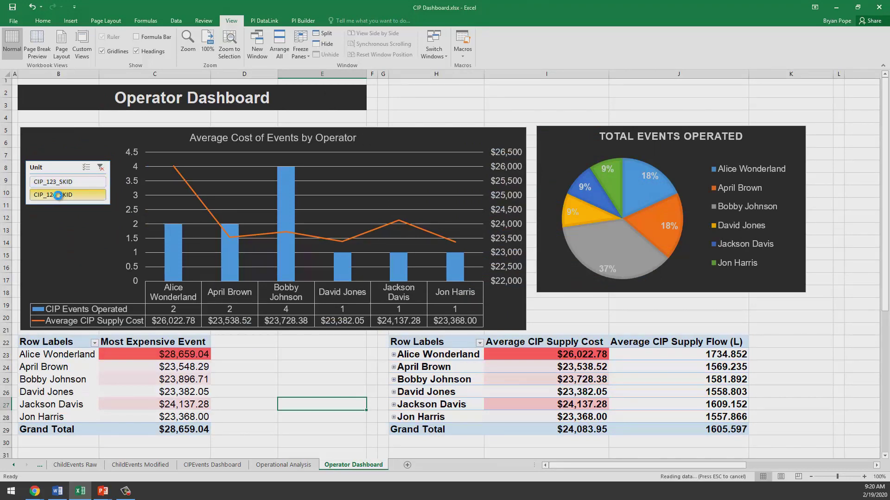
click(58, 195)
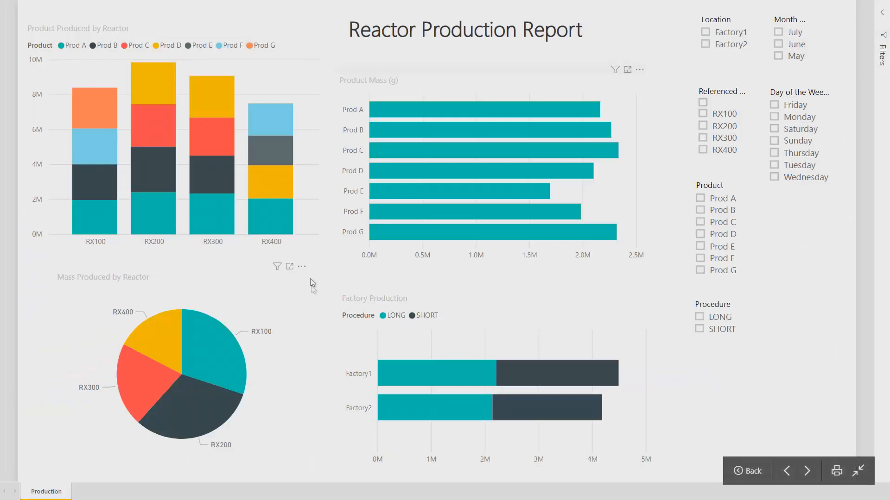
mouse_move(456, 134)
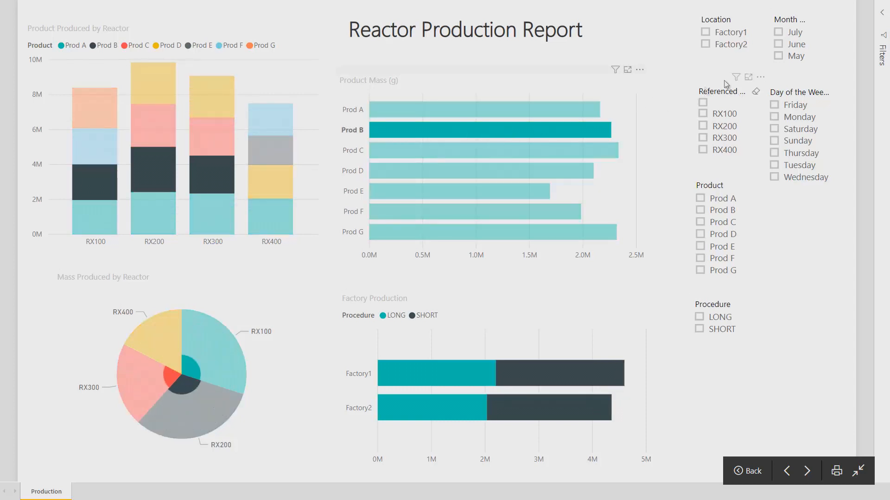
Step: Filter the report to June, Prod B and LONG, briefly highlighting reactor RX300
click(777, 44)
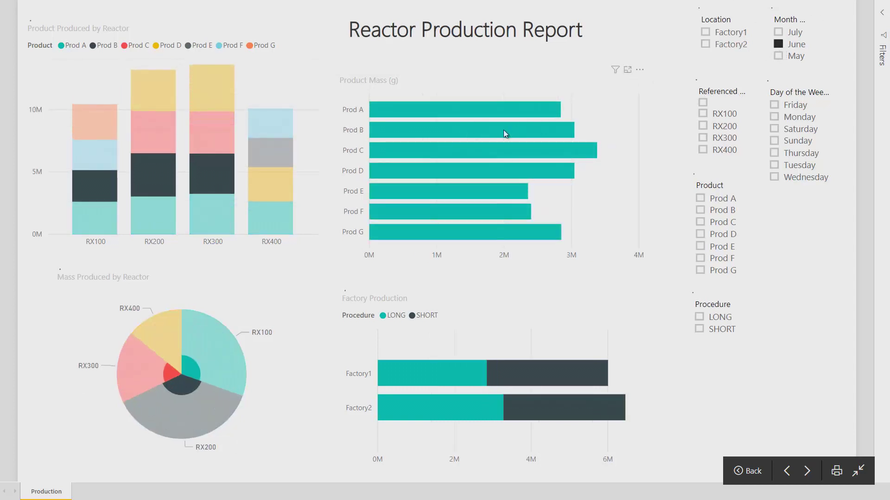
click(700, 211)
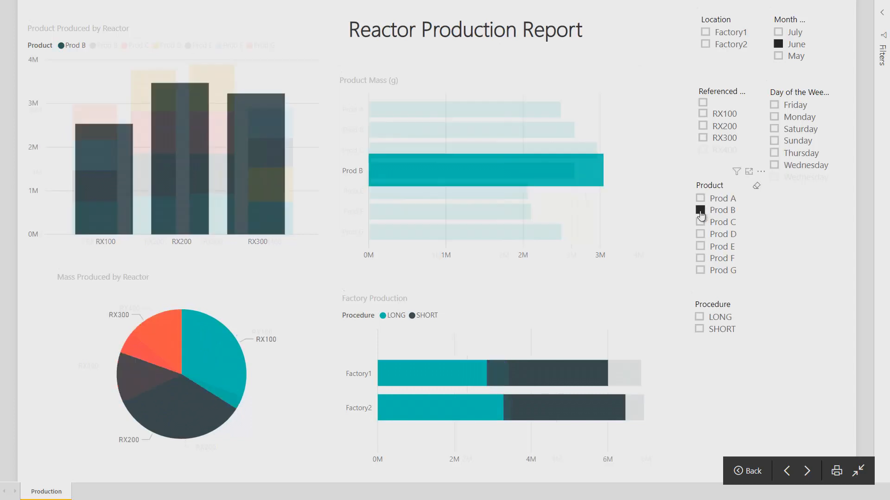
click(700, 210)
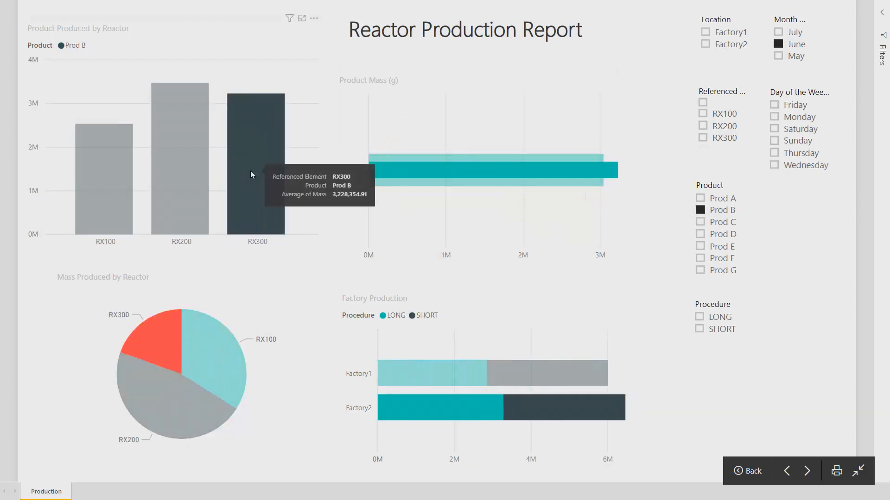
click(699, 317)
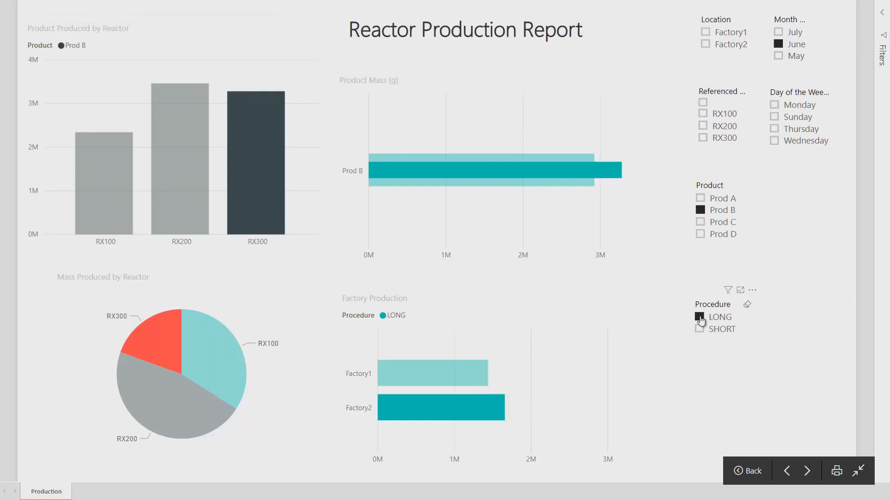
click(699, 317)
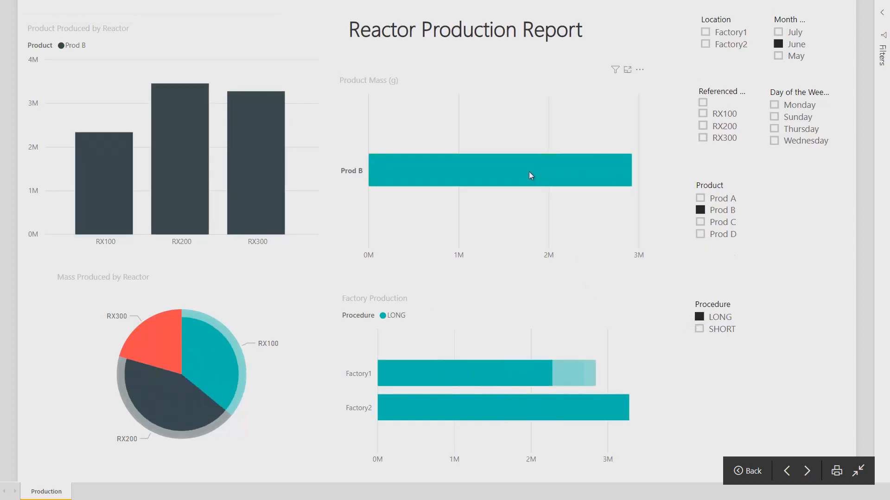